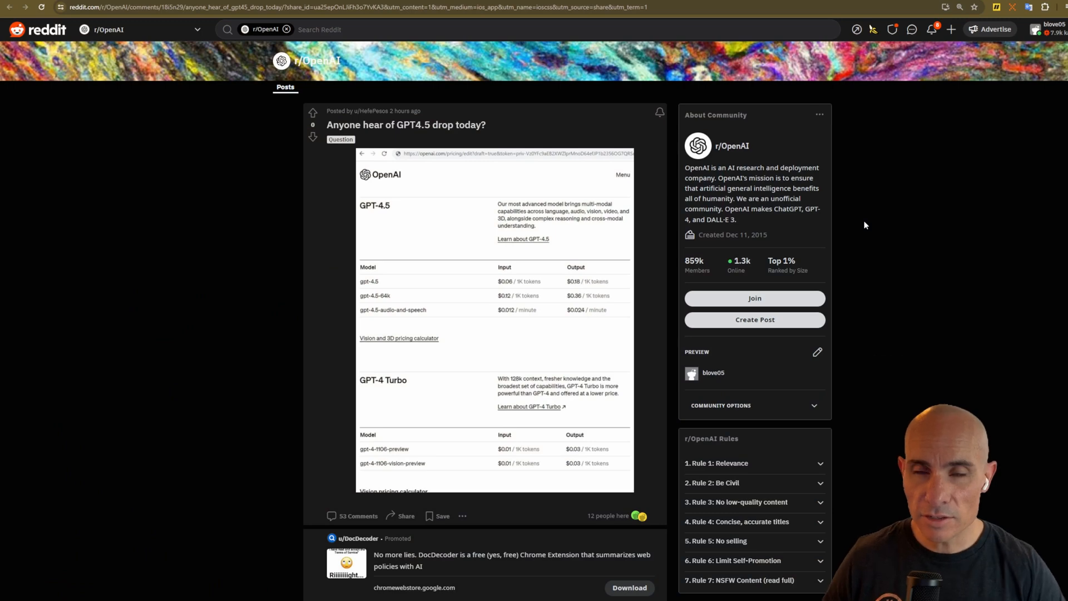
{"action": "mouse_move", "coordinate": [365, 119]}
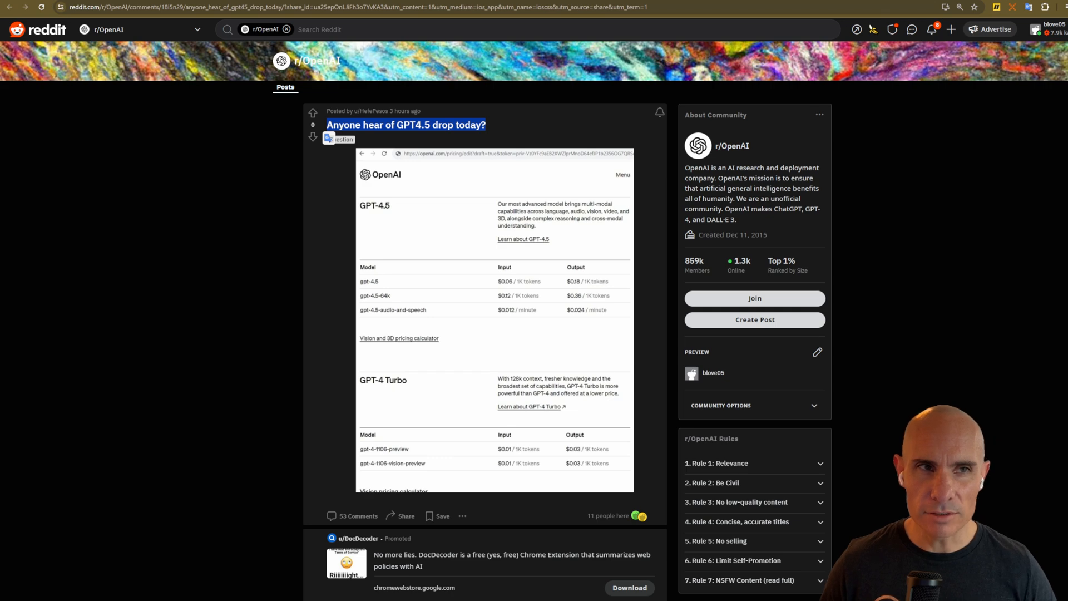
View the leaked pricing screenshot at full size showing gpt-4.5 at $0.06 input / $0.18 output per 1K tokens
{"action": "left_click", "coordinate": [494, 317]}
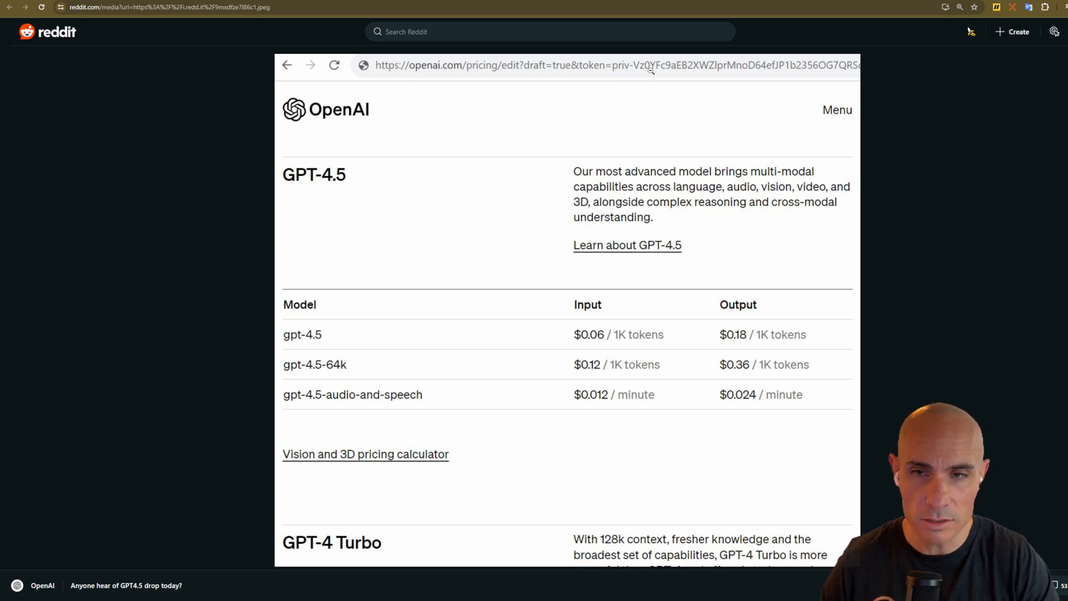
{"action": "mouse_move", "coordinate": [735, 239]}
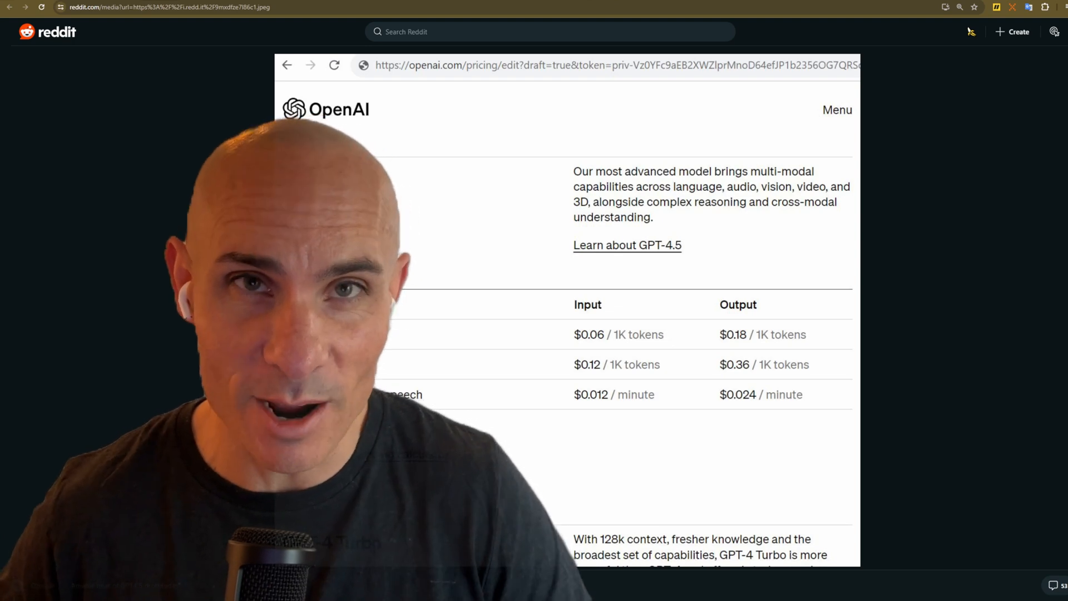
Scroll the full-size image down to the GPT-4 Turbo pricing row (gpt-4-1106-preview, $0.01 / $0.03)
{"action": "scroll", "scroll_direction": "down", "scroll_amount": 3}
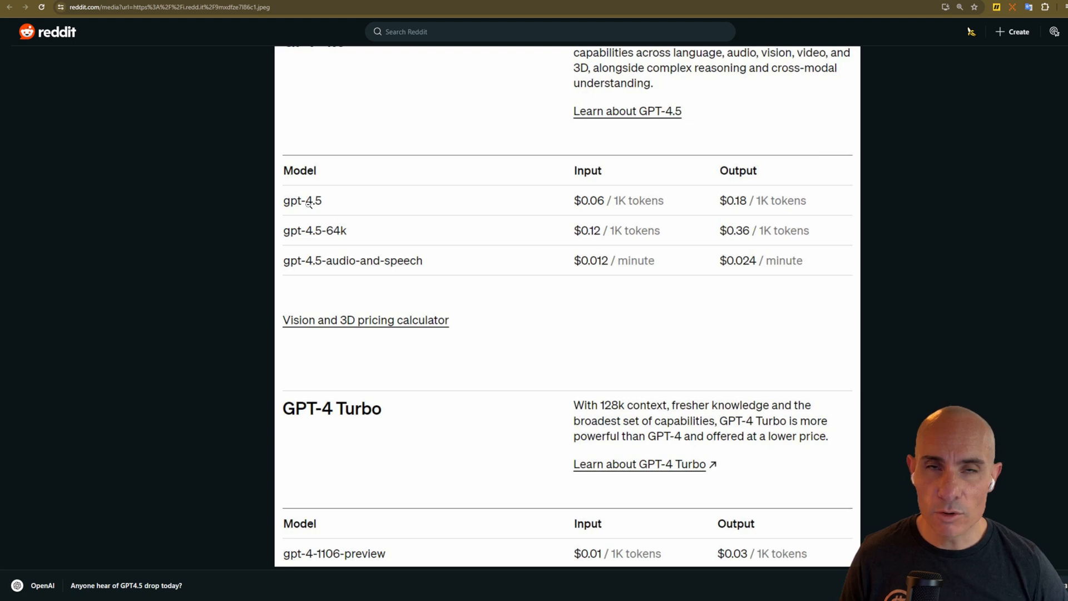
{"action": "mouse_move", "coordinate": [401, 236]}
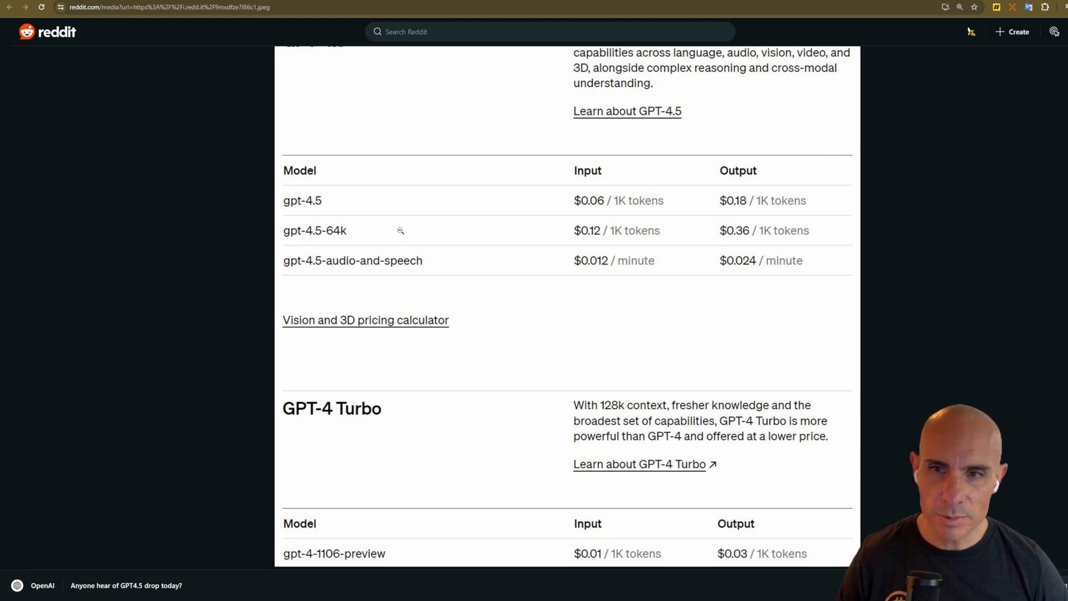
{"action": "mouse_move", "coordinate": [431, 266]}
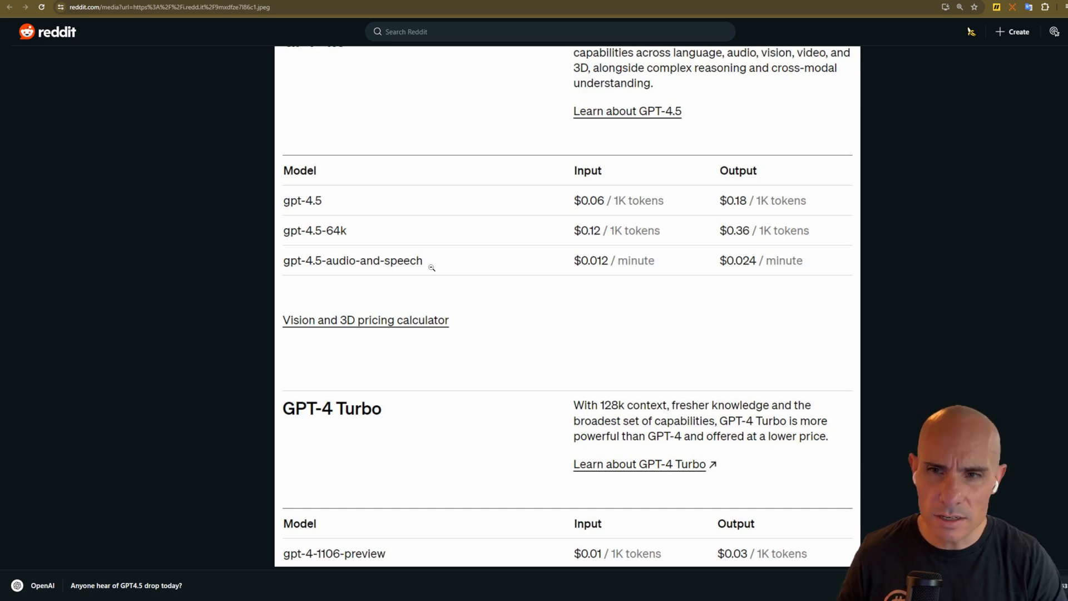
{"action": "mouse_move", "coordinate": [366, 240]}
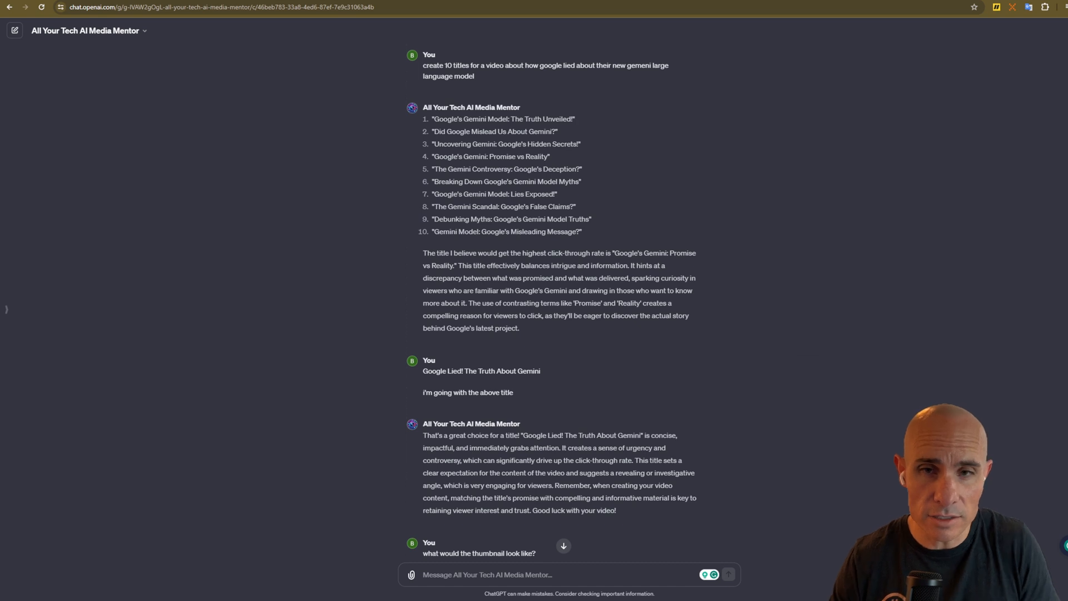
Scroll the ChatGPT conversation down to the thumbnail concept reply for "Google Lied! The Truth About Gemini."
{"action": "scroll", "scroll_direction": "down", "scroll_amount": 3}
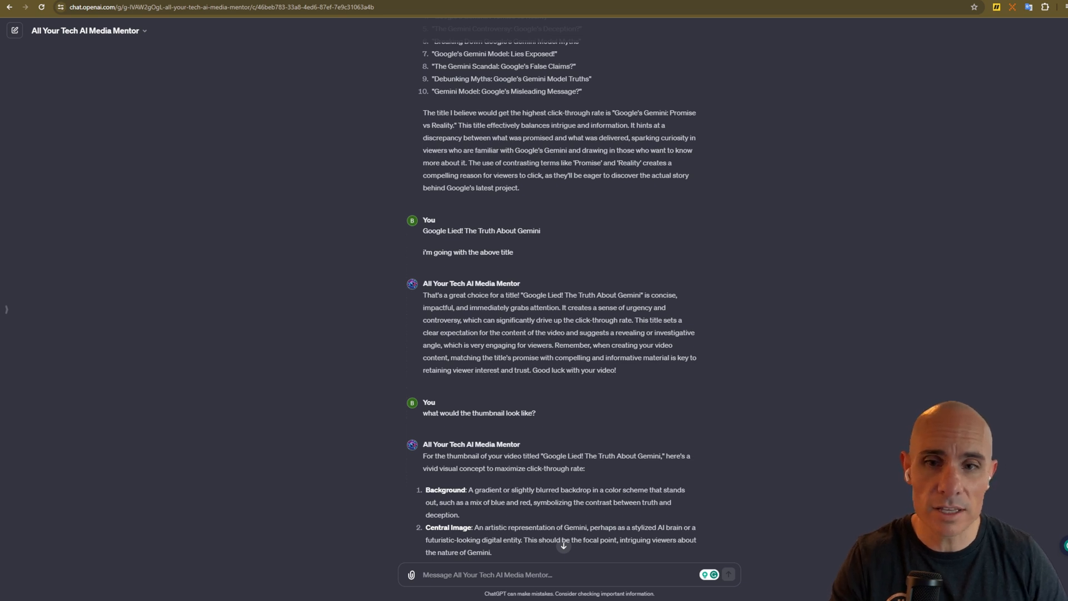
{"action": "scroll", "scroll_direction": "down", "scroll_amount": 3}
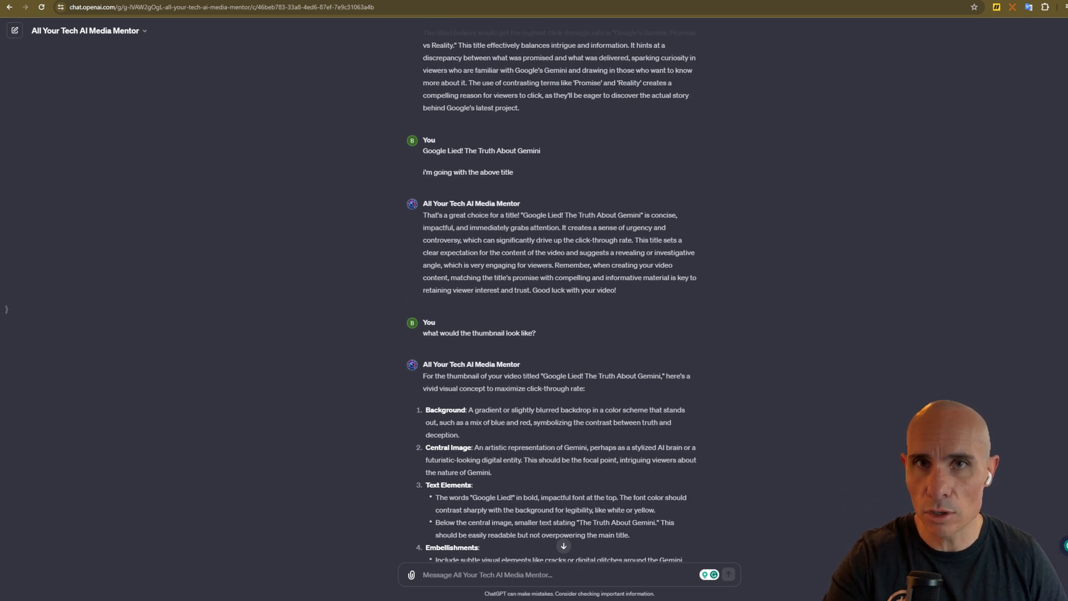